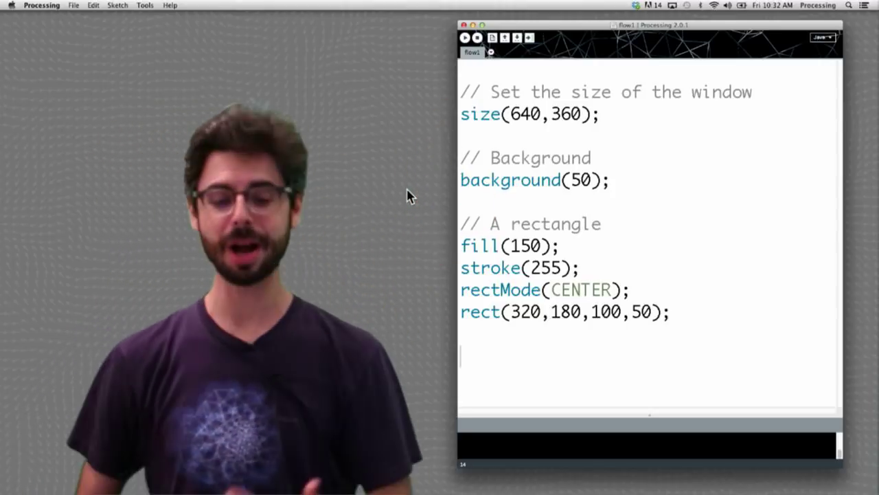
- Run the sketch so the 640×360 dark grey output window appears
left_click(466, 38)
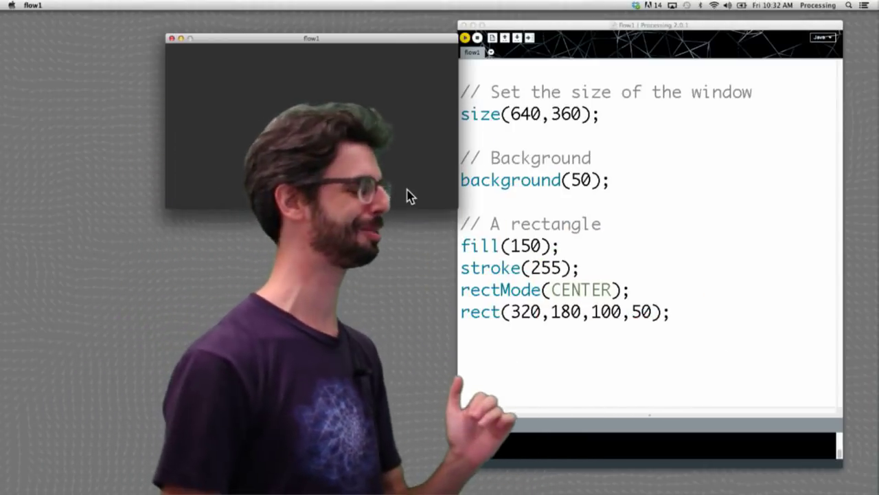
left_click(464, 38)
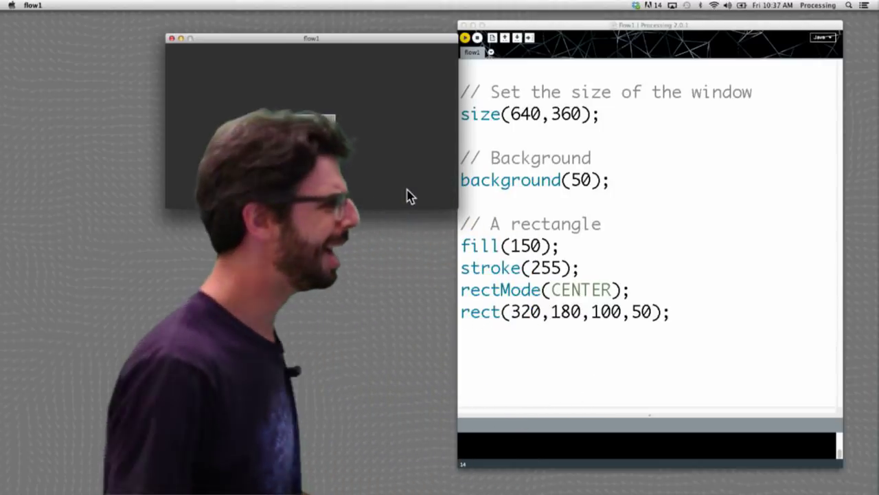
left_click(465, 39)
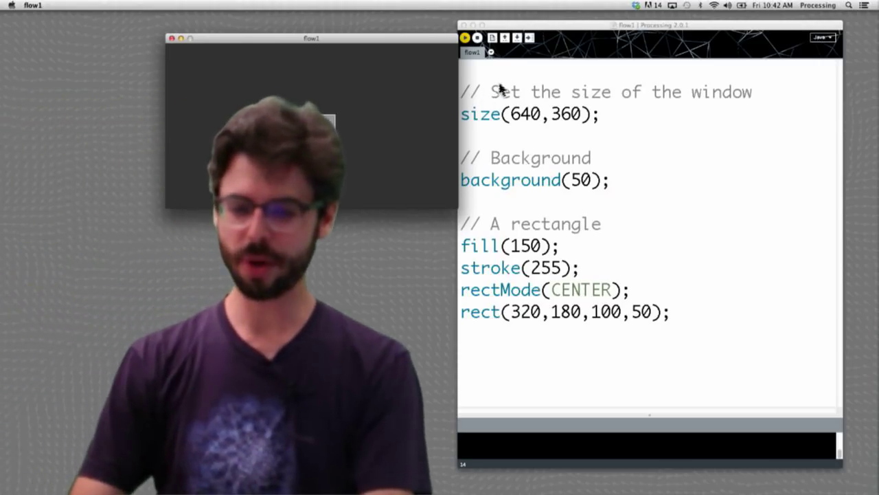
- Add 'void setup() {' above the size line and begin 'void draw()' before the background code
type("void set")
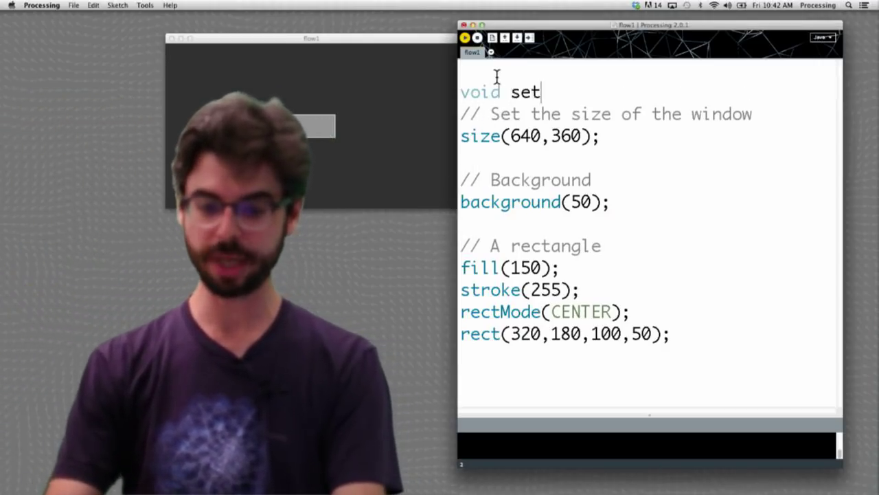
type("up() {")
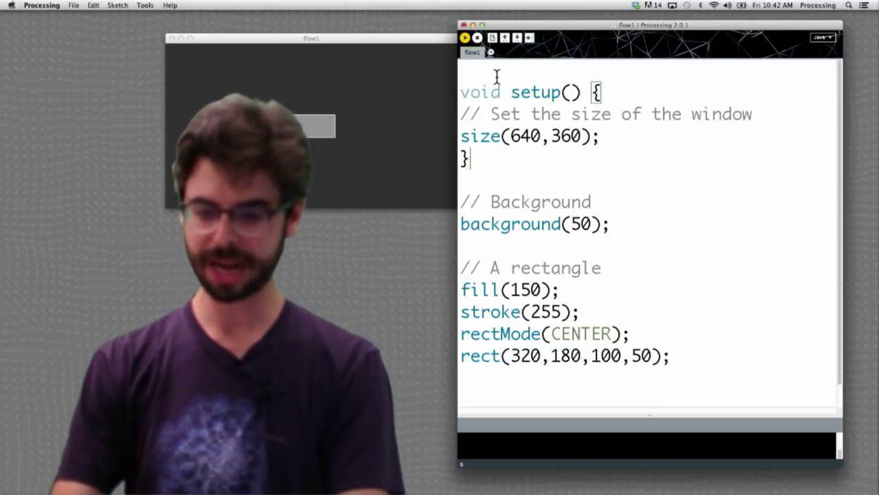
type("void draw(")
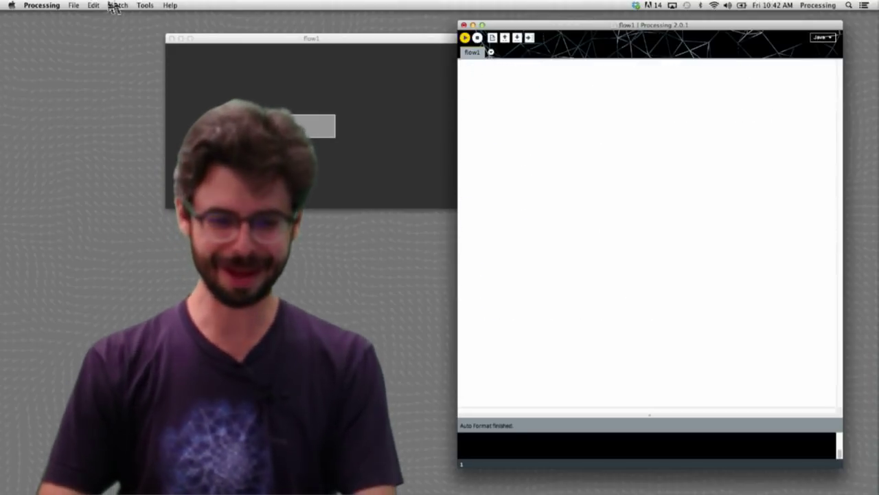
- Redo the edit so the removed setup() and draw() code reappears
left_click(94, 5)
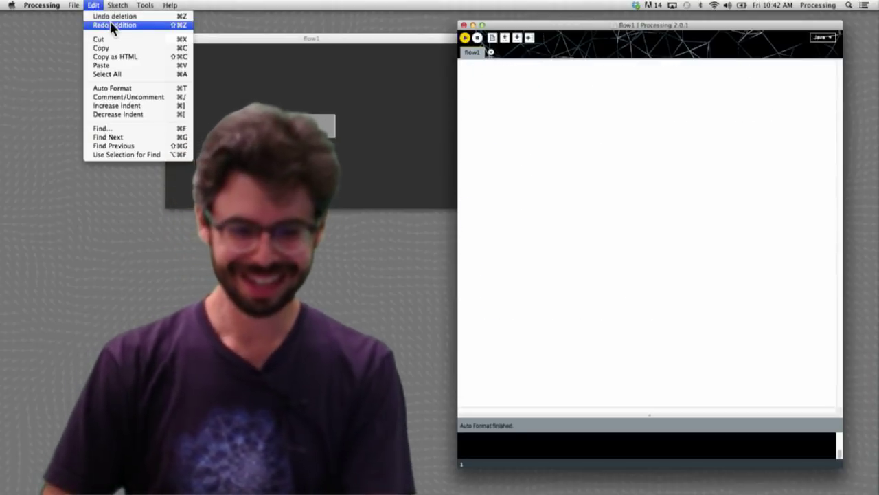
left_click(114, 25)
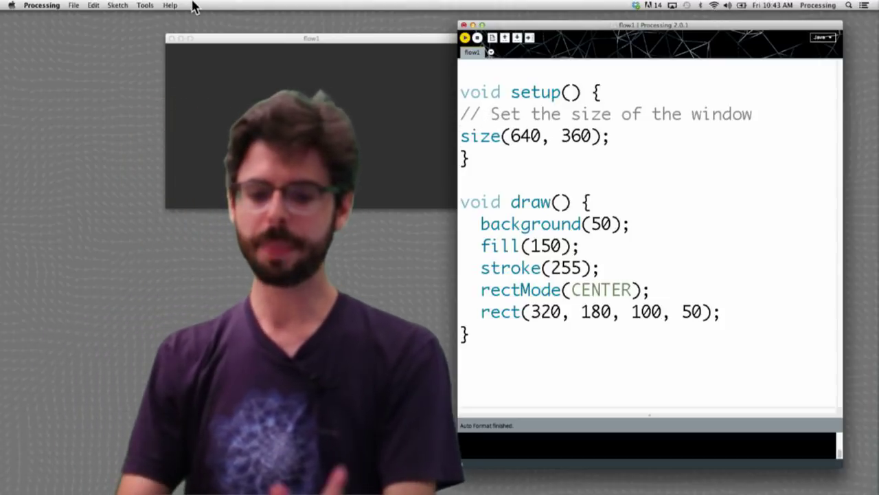
- Auto Format the sketch so setup() and draw() bodies are indented consistently
left_click(94, 6)
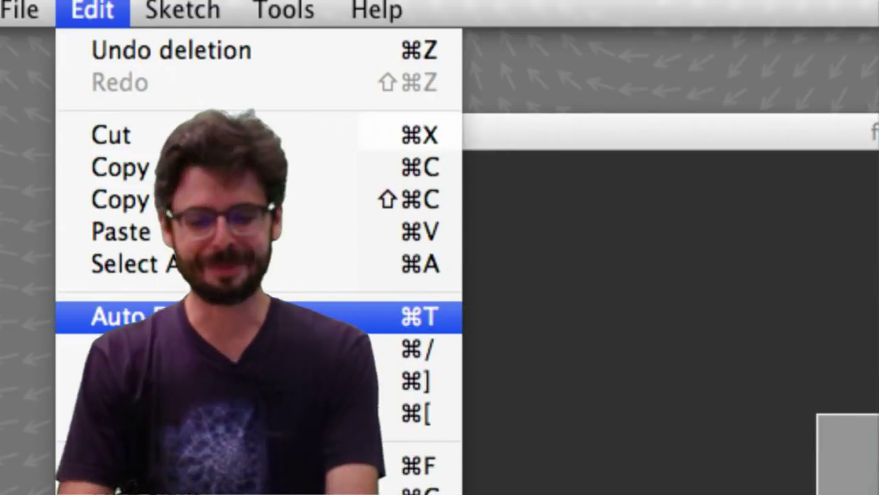
left_click(137, 314)
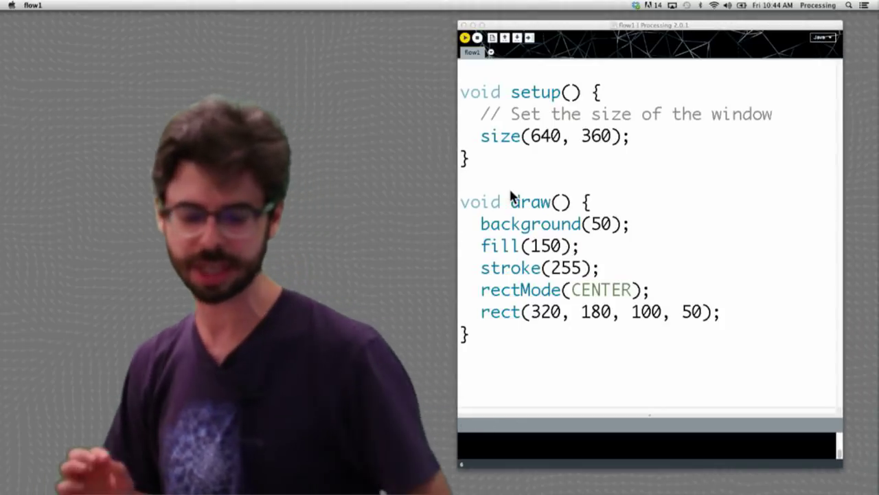
- Run the restructured sketch to show the grey rectangle centered on the dark background
left_click(465, 39)
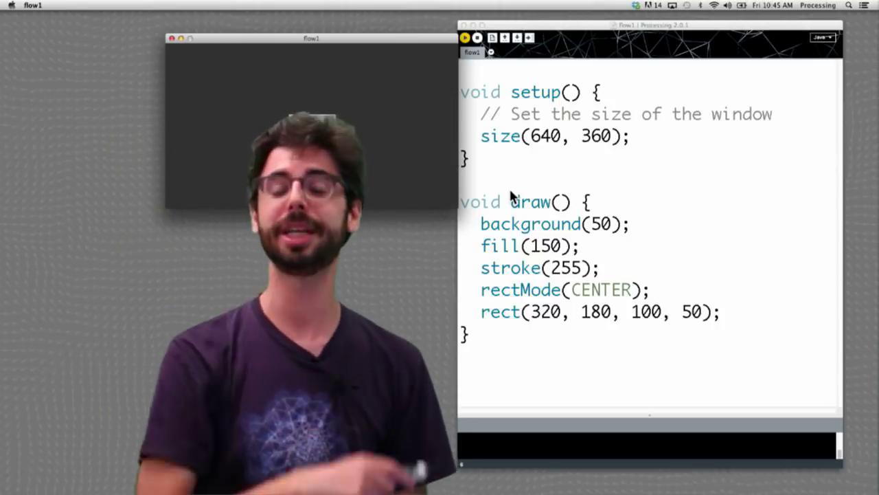
left_click(465, 38)
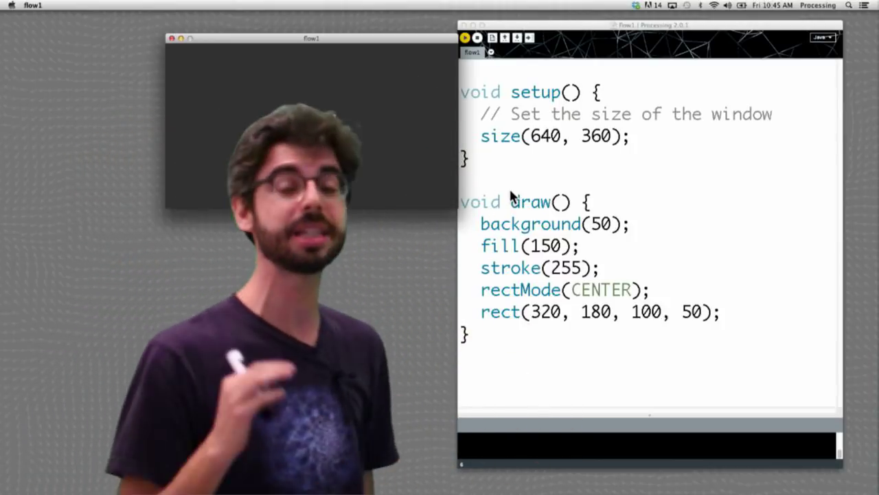
left_click(466, 39)
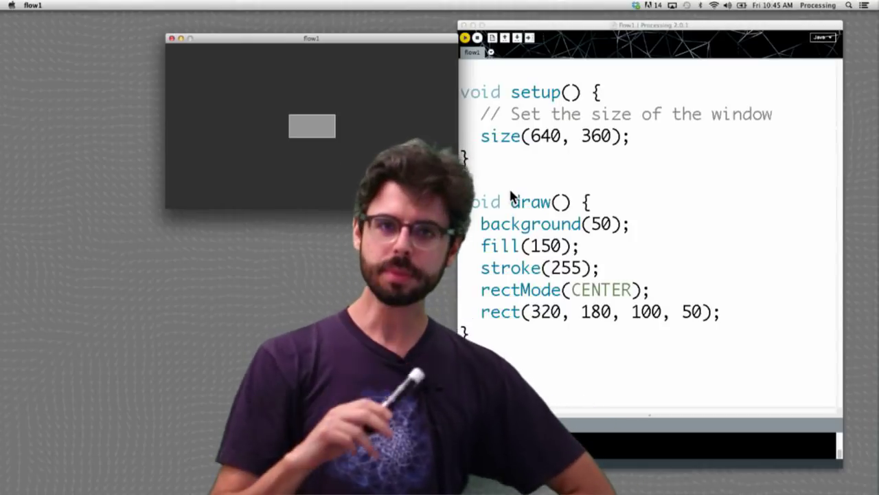